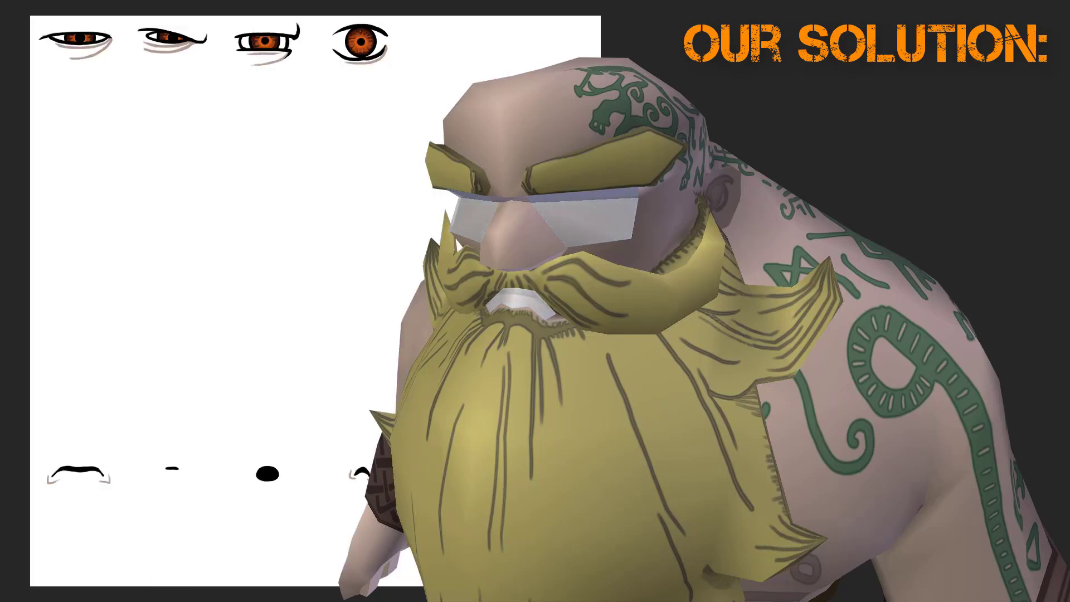
Overlay the sprite grid and swap the dwarf between different eye and mouth cells.
click(81, 43)
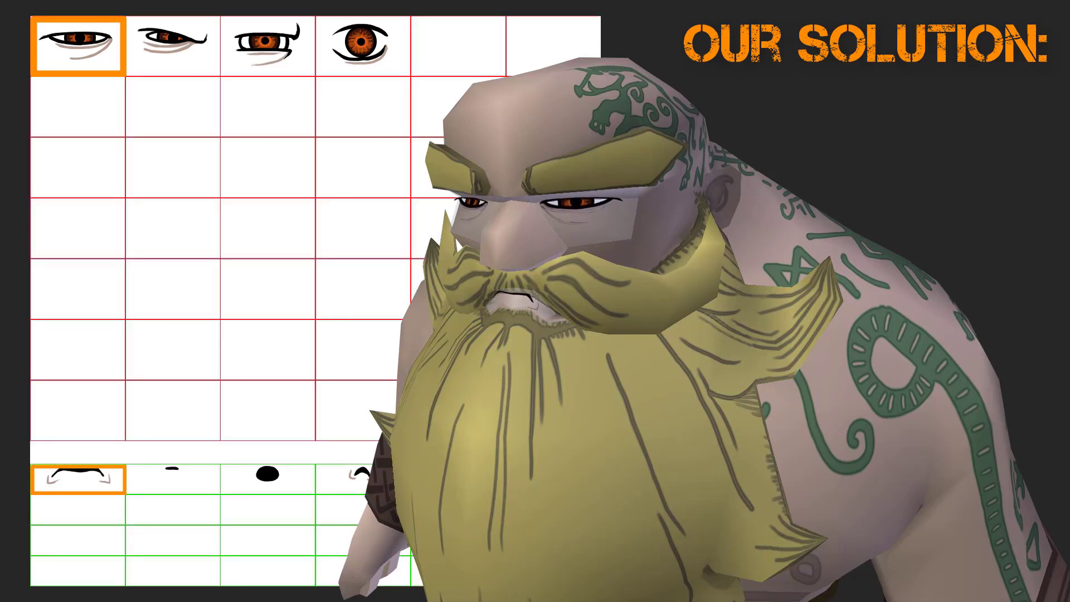
click(173, 41)
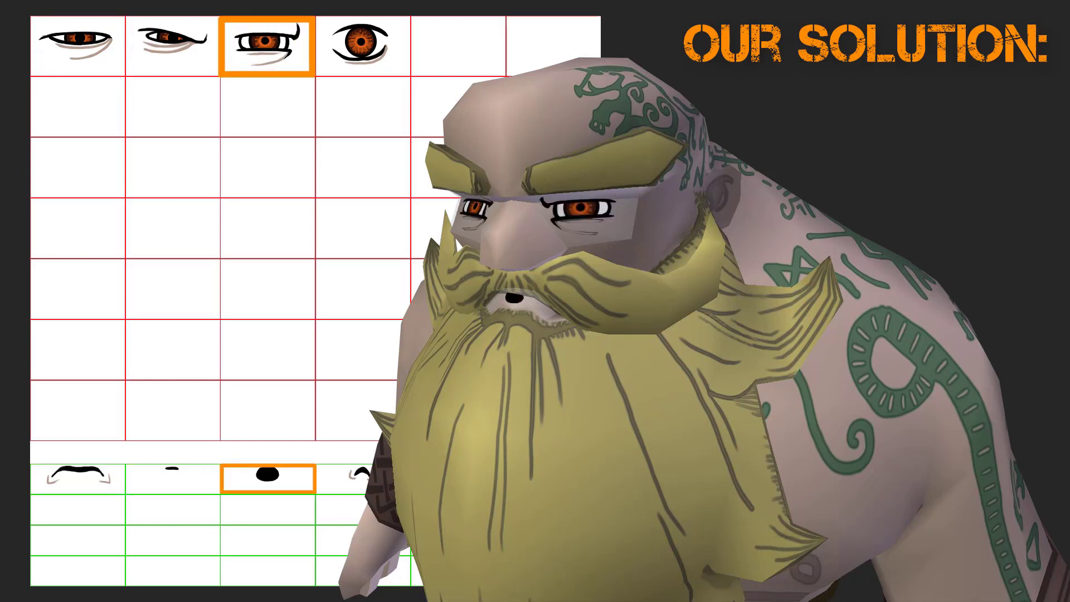
click(362, 45)
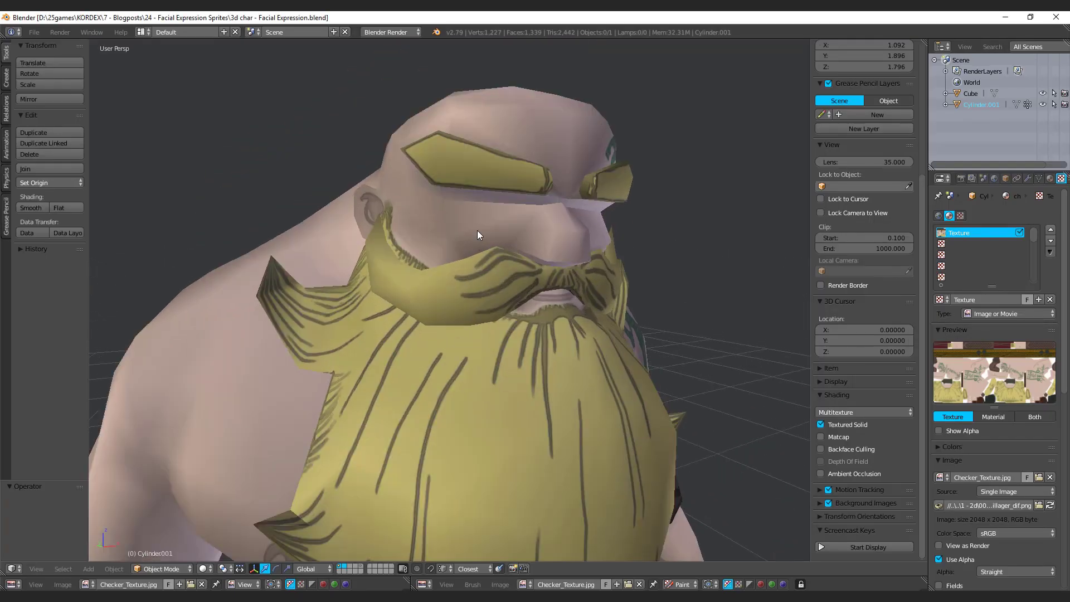
In Edit Mode, separate the selected faces beside the nose into a new mesh.
key(Tab)
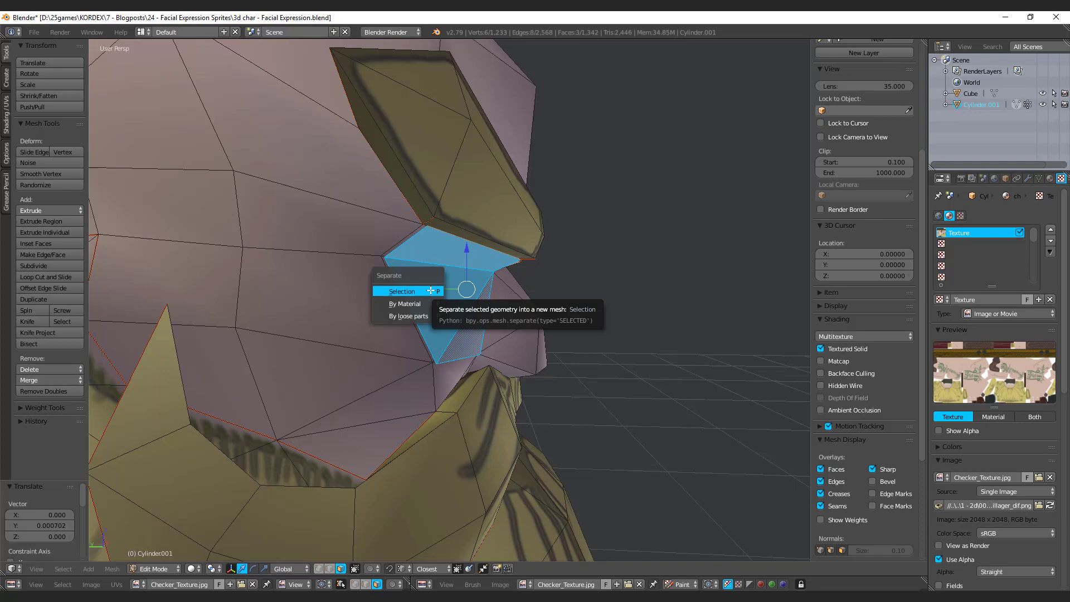
click(401, 291)
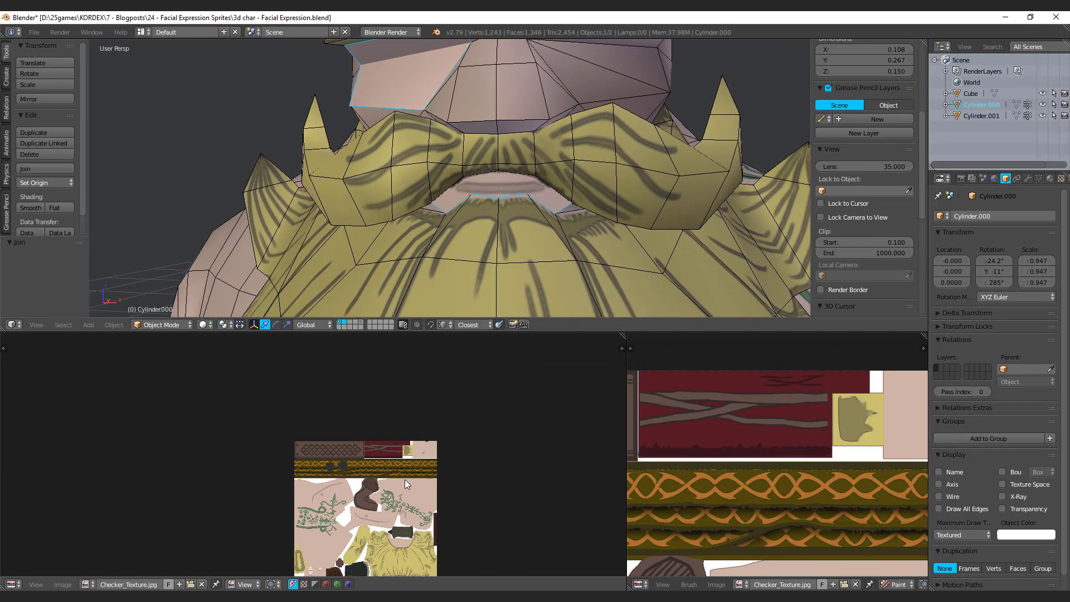
Toggle Edit Mode to focus on the separated mouth mesh.
key(Tab)
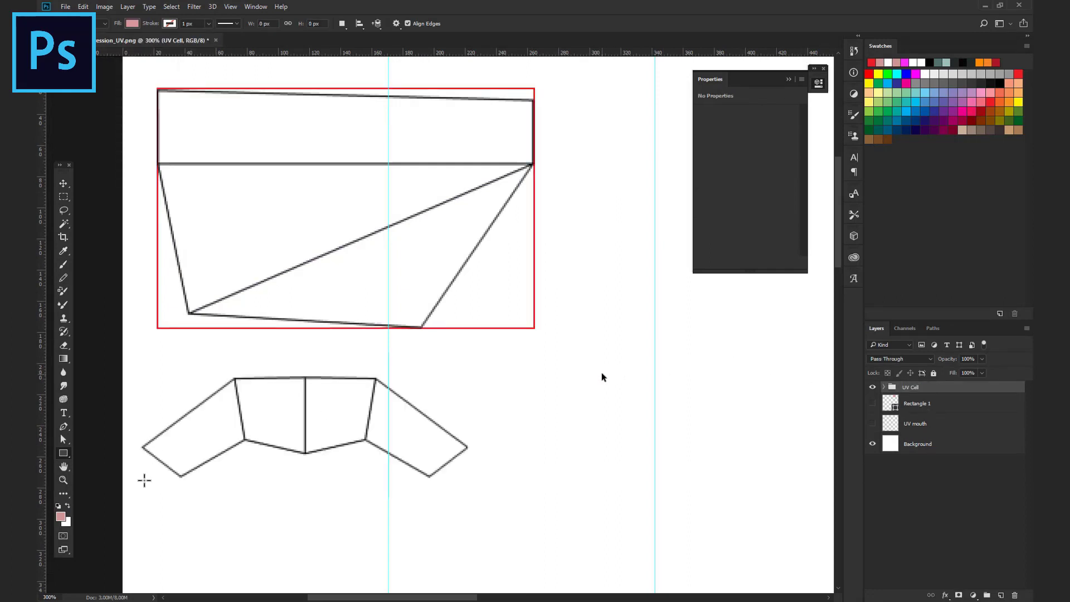
Alt-drag copies of the UV Cell group onto the guides to build the 6×6 grid.
click(280, 426)
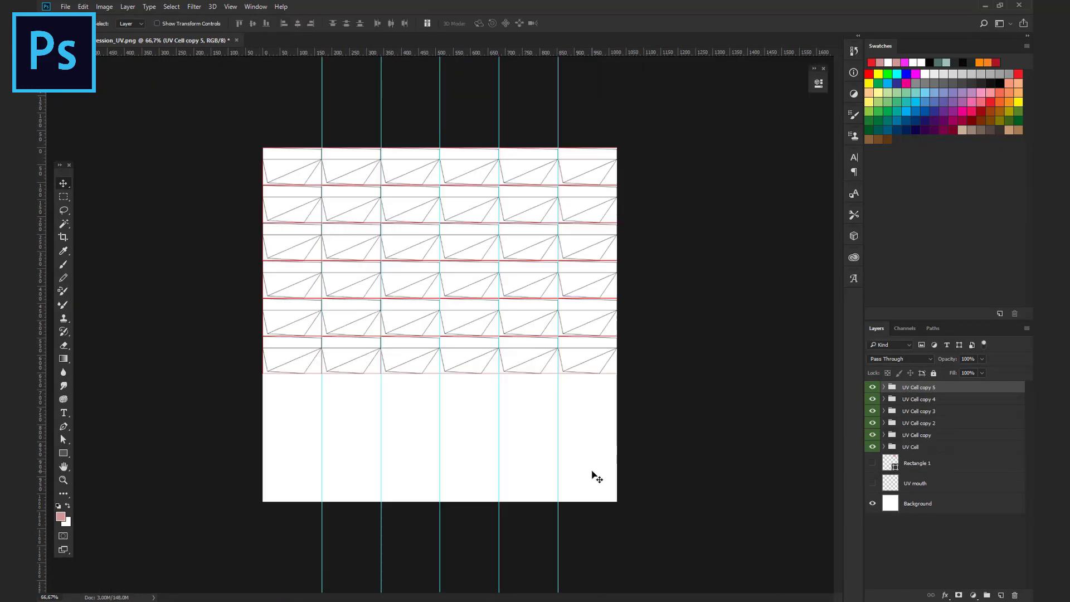
click(63, 264)
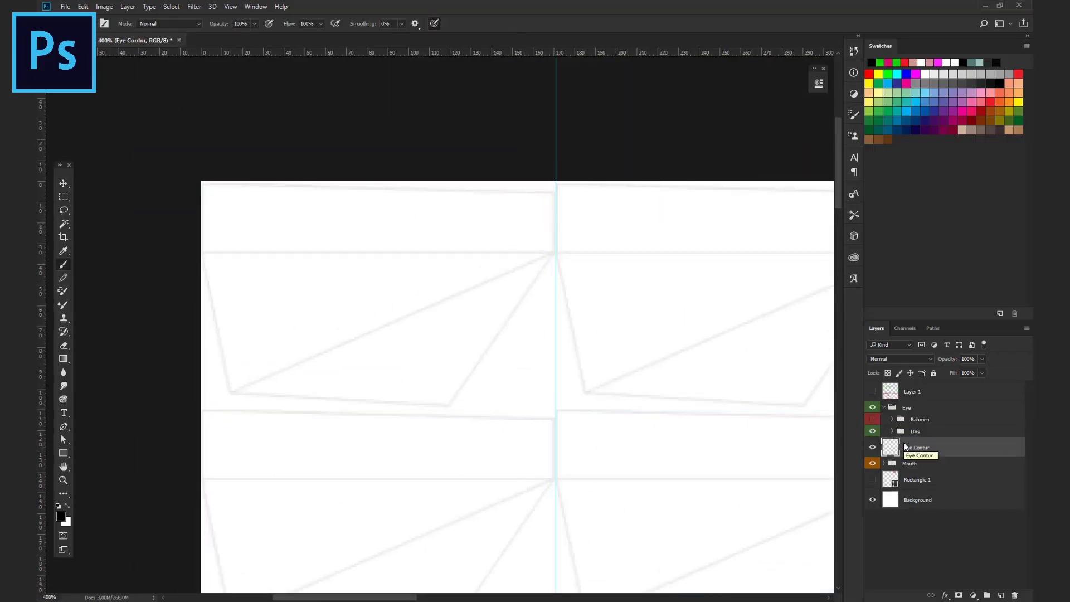
Drag the Eye Contur layer to a new position in the layer stack.
drag(235, 259, 505, 255)
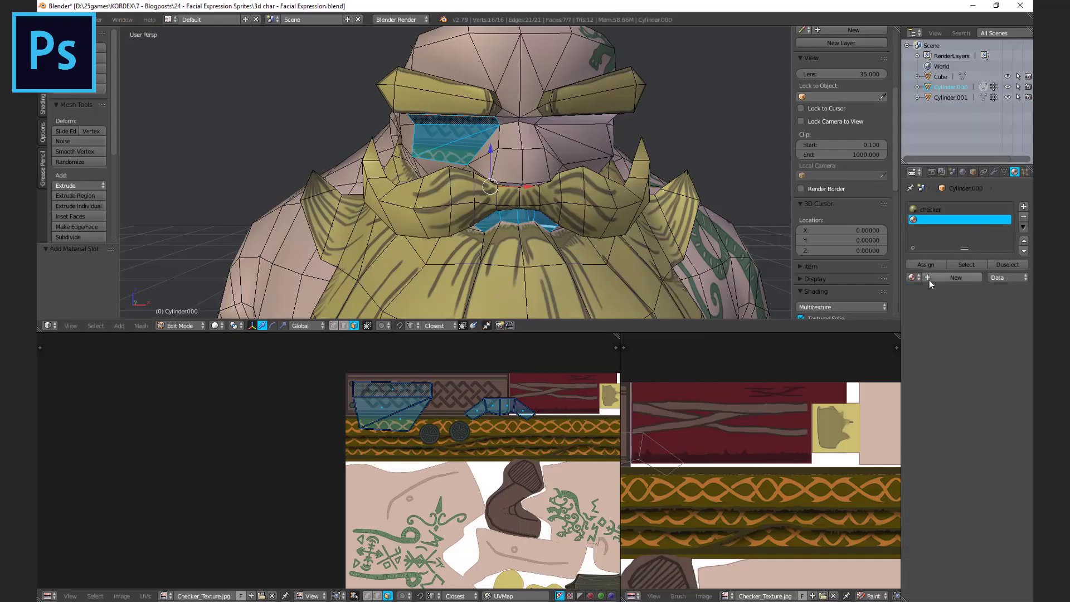
Create a new material in the empty slot for the eye and mouth faces.
click(955, 276)
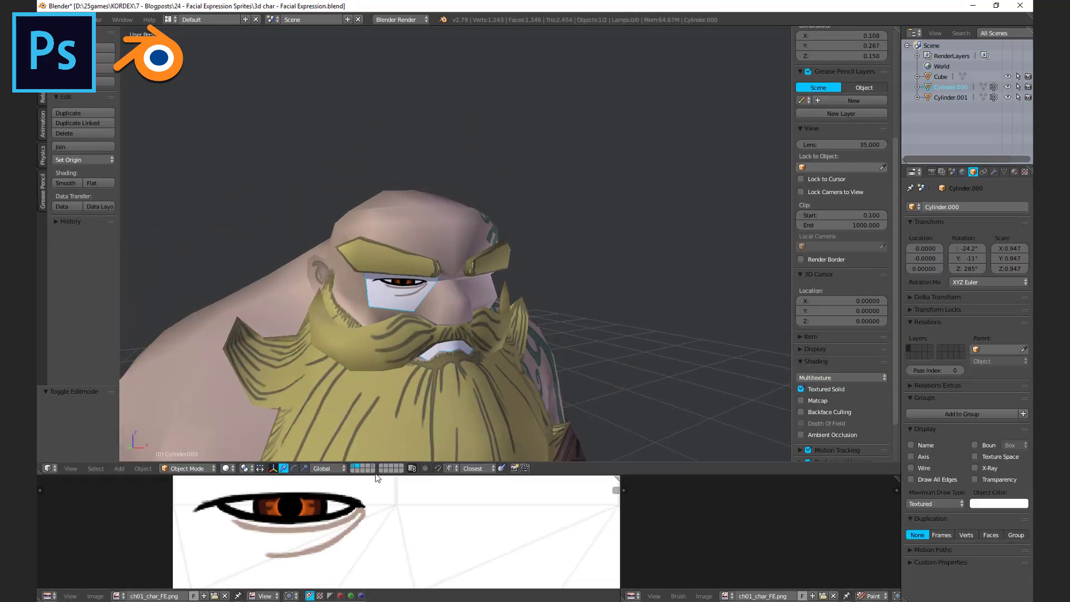
Load ch01_char_FE.png in the UV/Image Editor for the eye UVs.
click(44, 6)
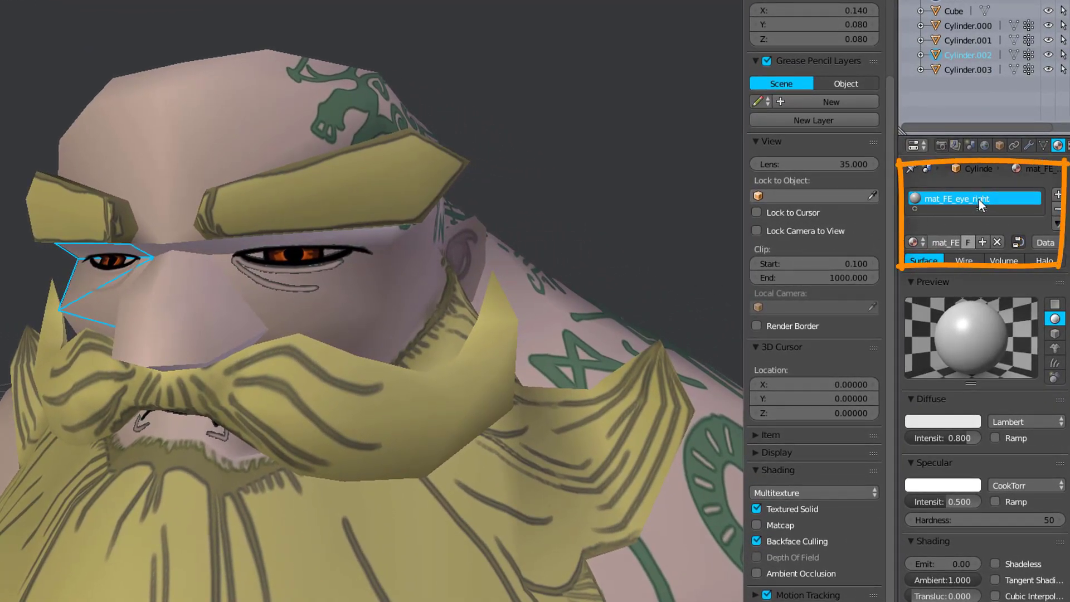
Select the other eye mesh to check its mat_FE-eye-left material.
click(970, 70)
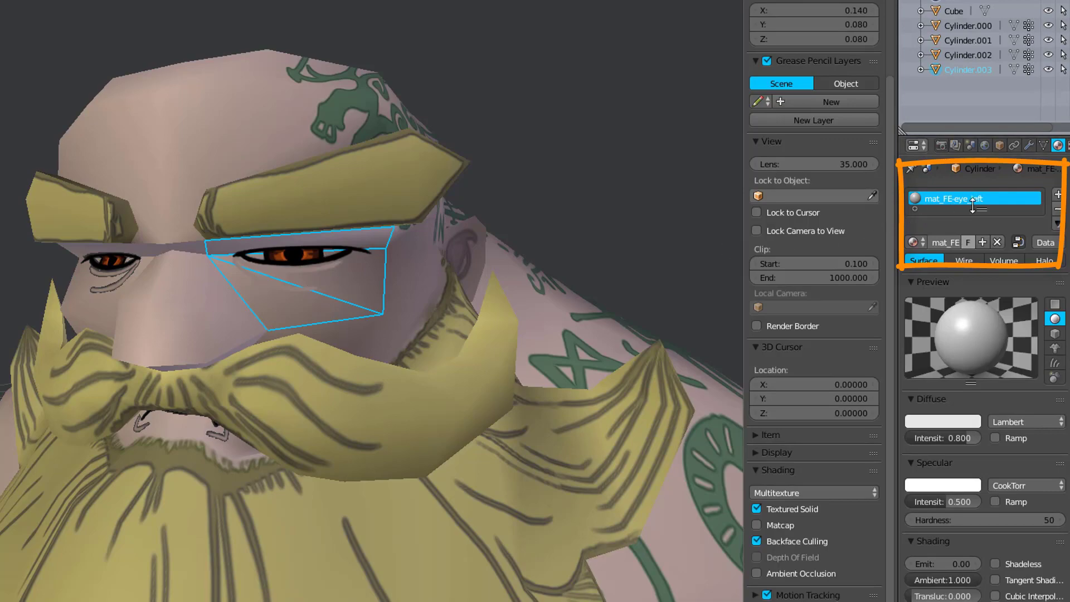